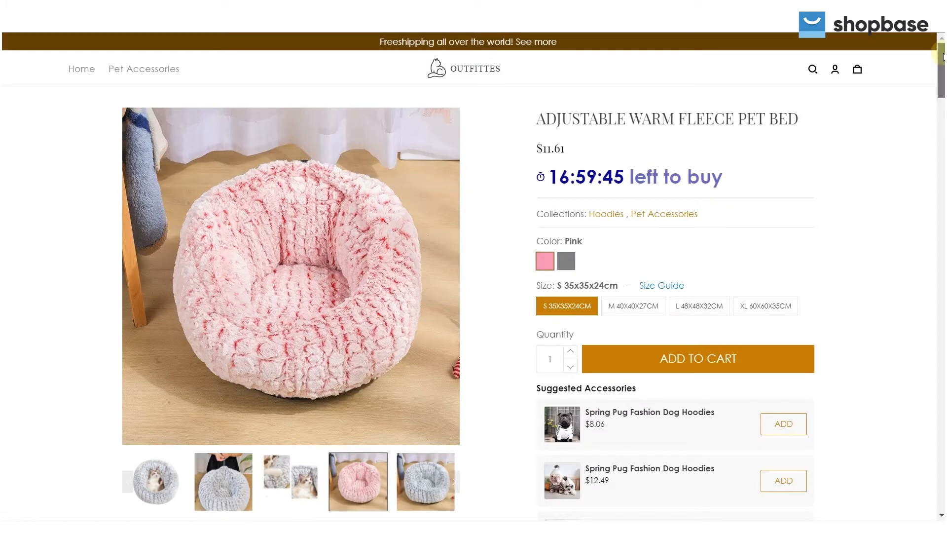
- Go to the installed apps list and launch the Boost Upsell app
{"action": "scroll", "scroll_direction": "down", "scroll_amount": 3}
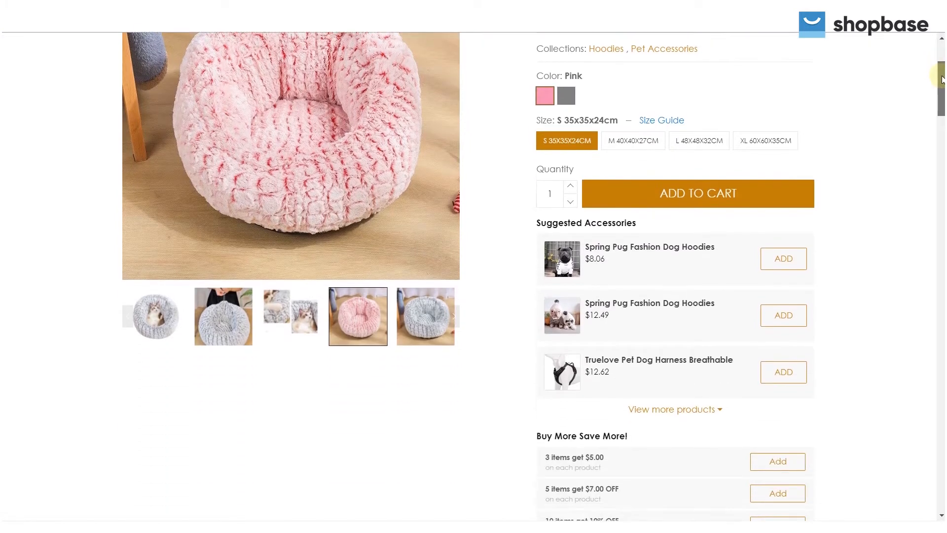
{"action": "scroll", "scroll_direction": "down", "scroll_amount": 3}
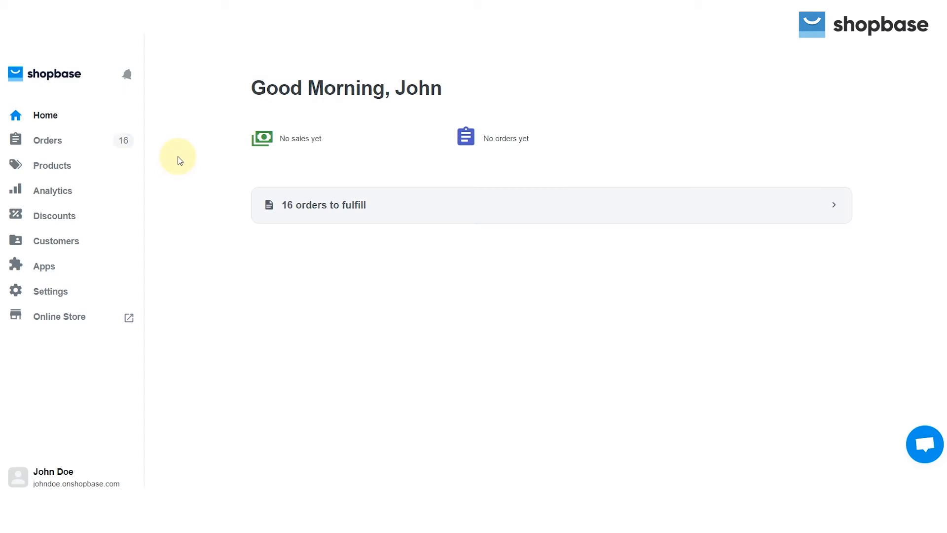
{"action": "mouse_move", "coordinate": [43, 266]}
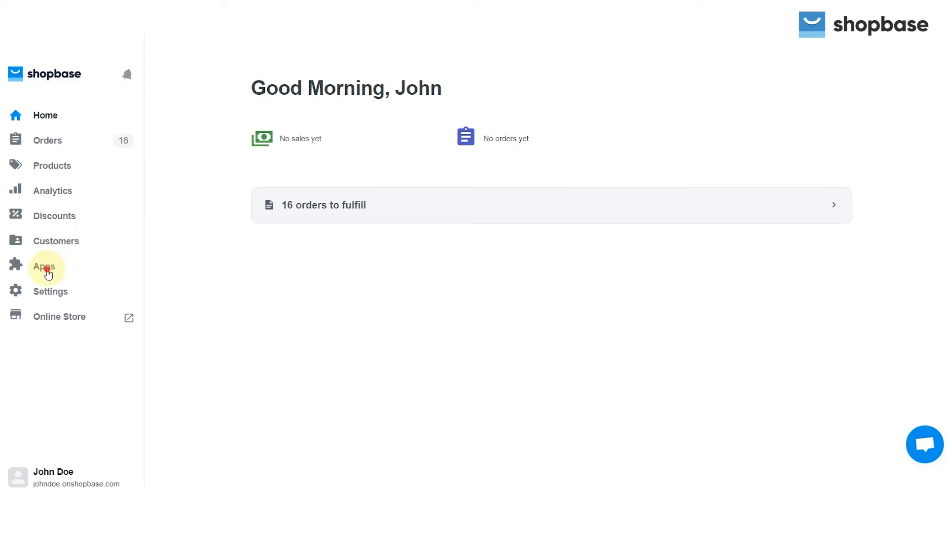
{"action": "left_click", "coordinate": [43, 266]}
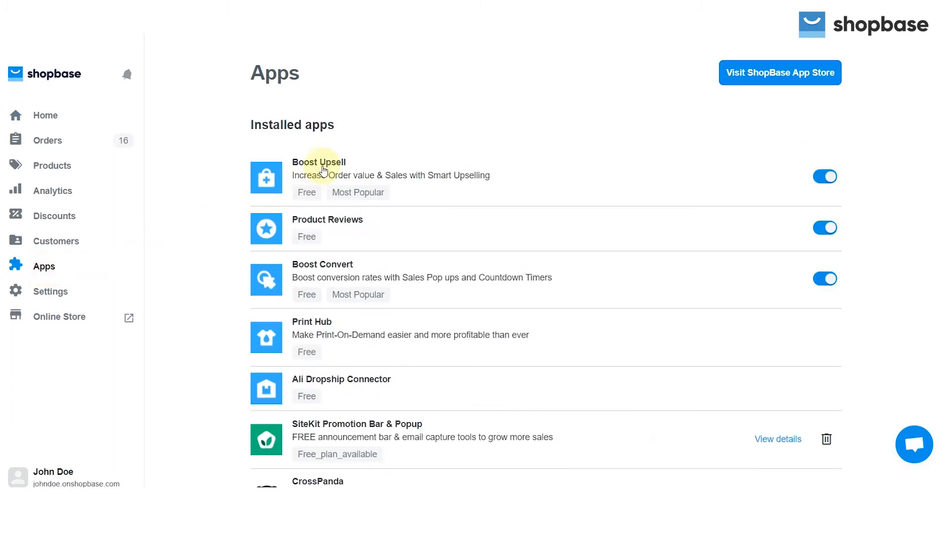
{"action": "left_click", "coordinate": [318, 162]}
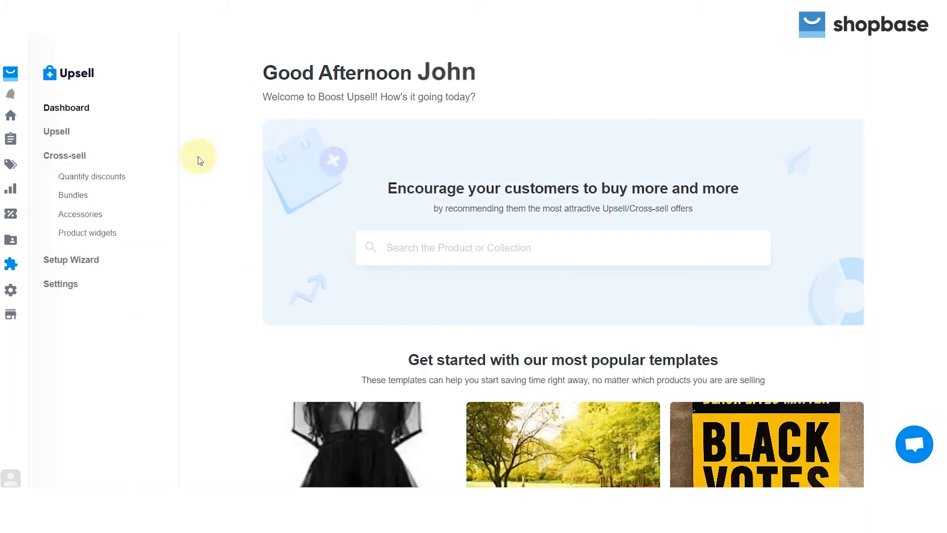
- Browse Quantity discounts, Accessories with its product-page preview, Product widgets, then return to Quantity discounts
{"action": "left_click", "coordinate": [92, 176]}
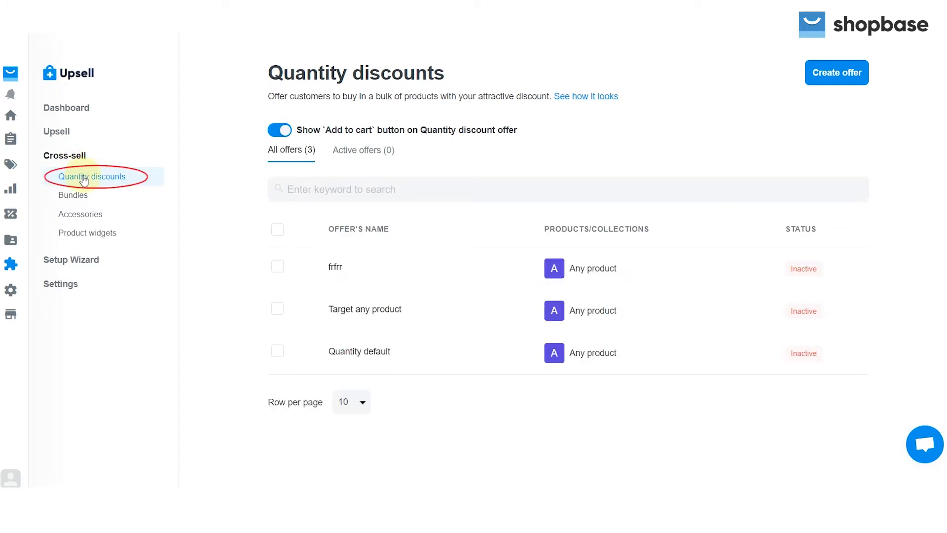
{"action": "mouse_move", "coordinate": [72, 196]}
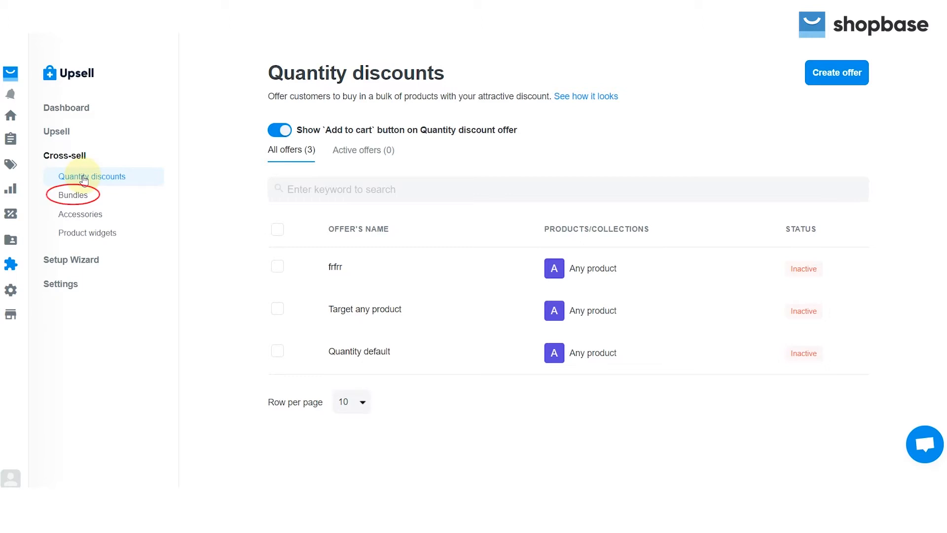
{"action": "mouse_move", "coordinate": [79, 214]}
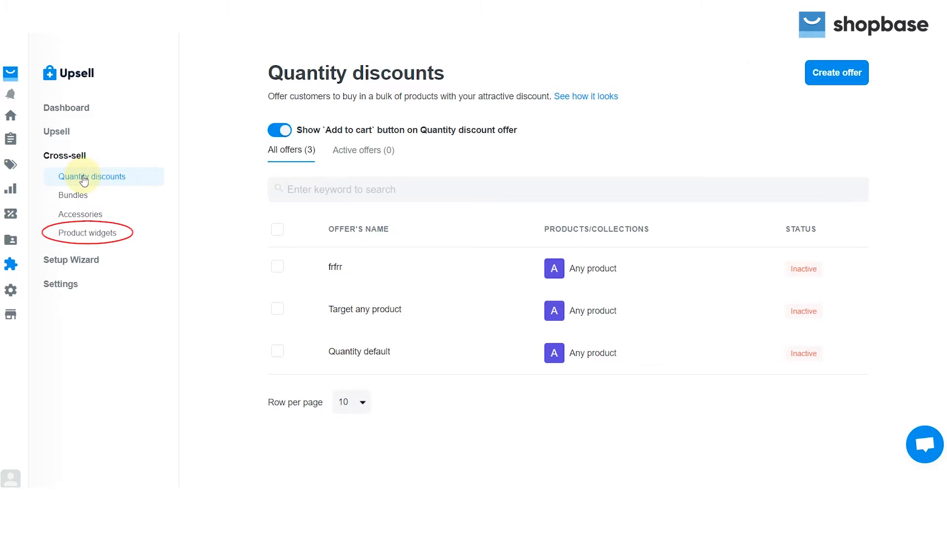
{"action": "left_click", "coordinate": [80, 216]}
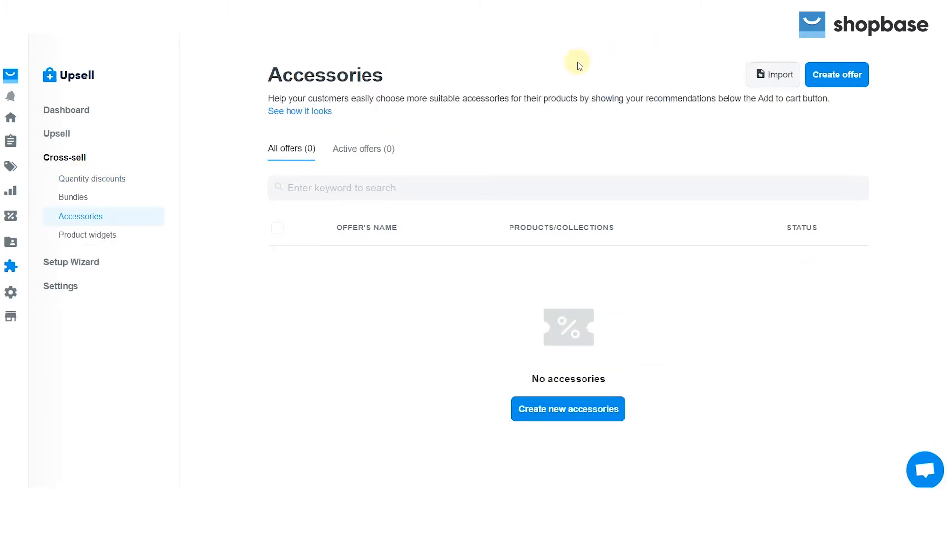
{"action": "mouse_move", "coordinate": [416, 98]}
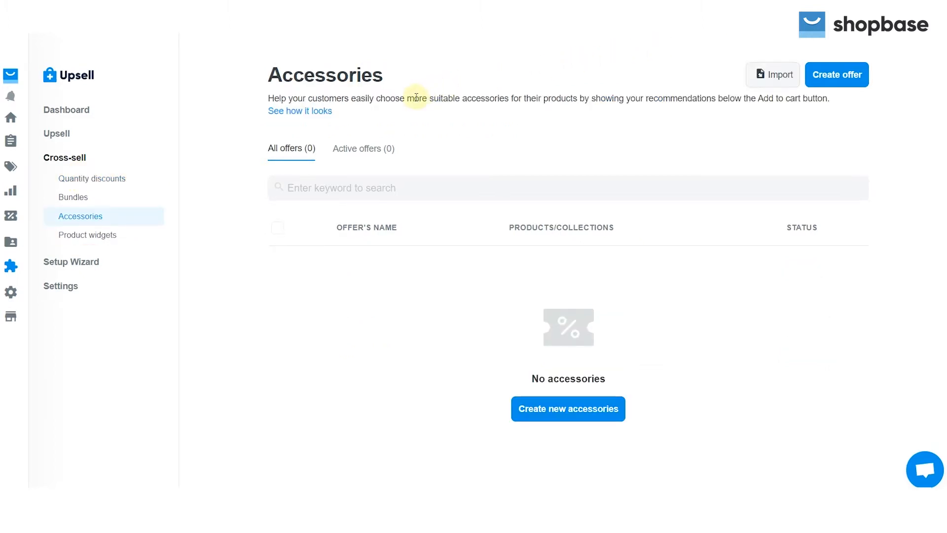
{"action": "mouse_move", "coordinate": [317, 100]}
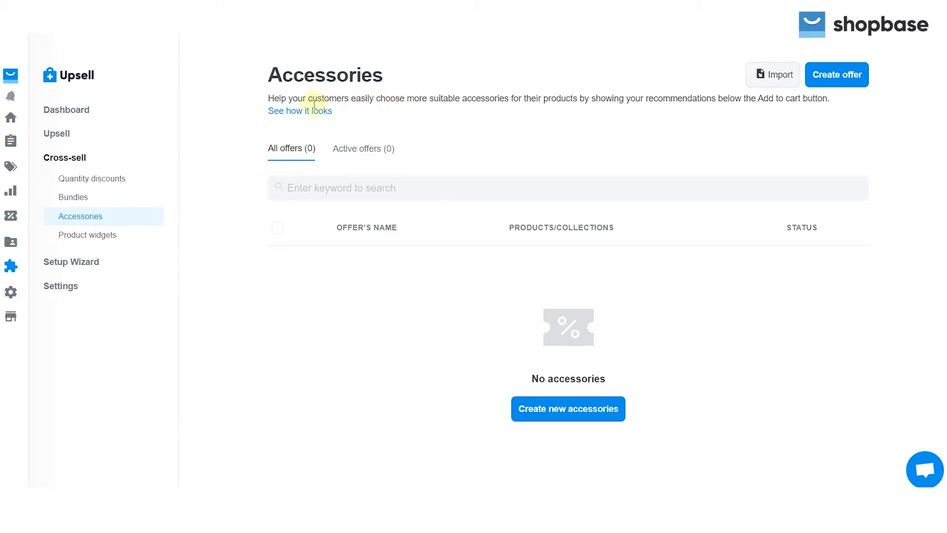
{"action": "left_click", "coordinate": [299, 111]}
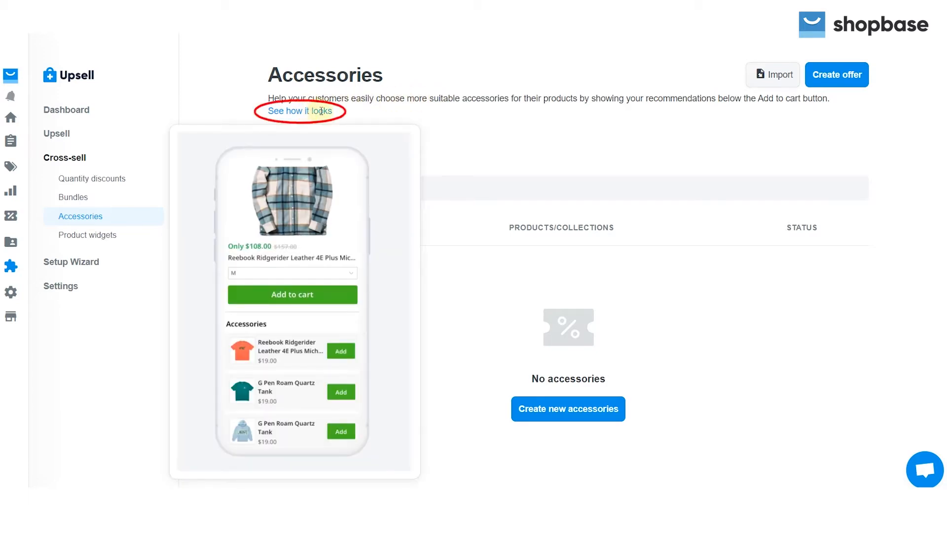
{"action": "left_click", "coordinate": [88, 233]}
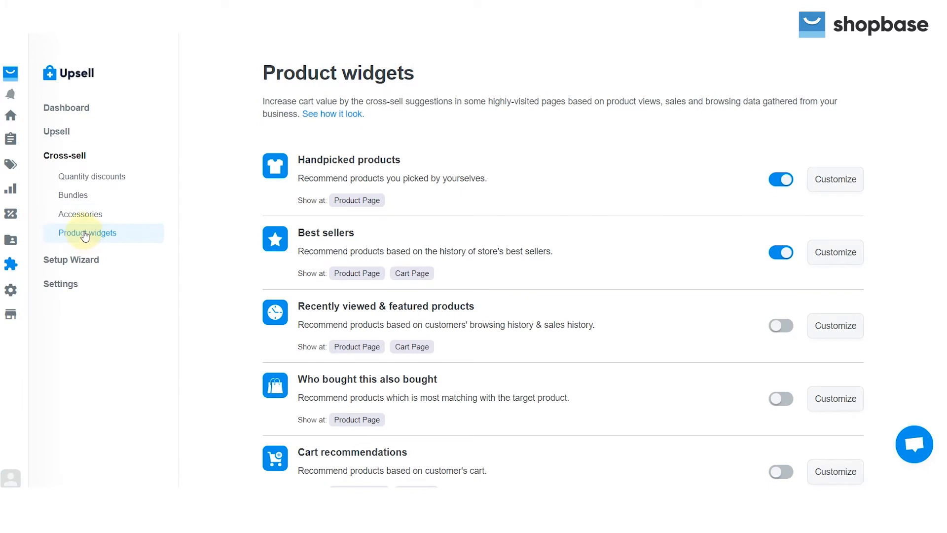
{"action": "left_click", "coordinate": [91, 176]}
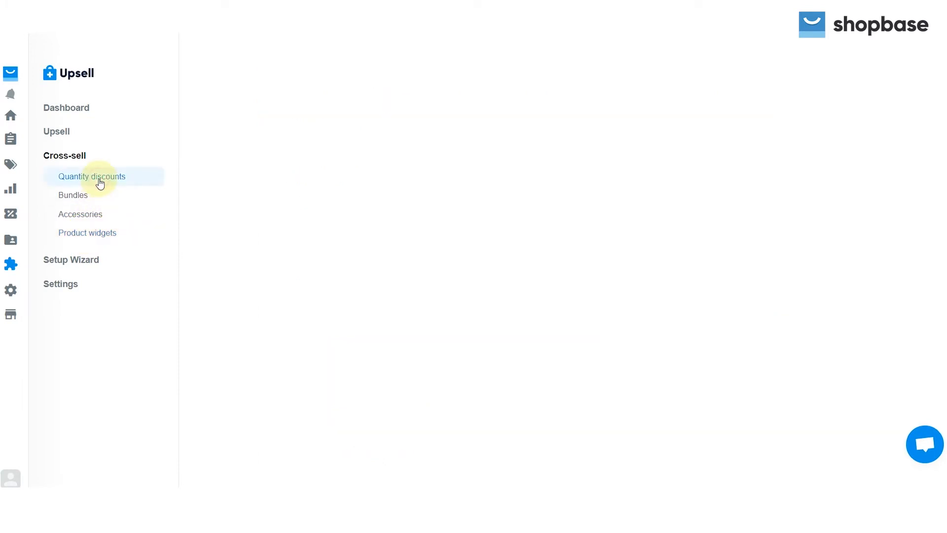
- Reload the Quantity discounts list showing three inactive offers with Add to cart enabled
{"action": "left_click", "coordinate": [91, 176]}
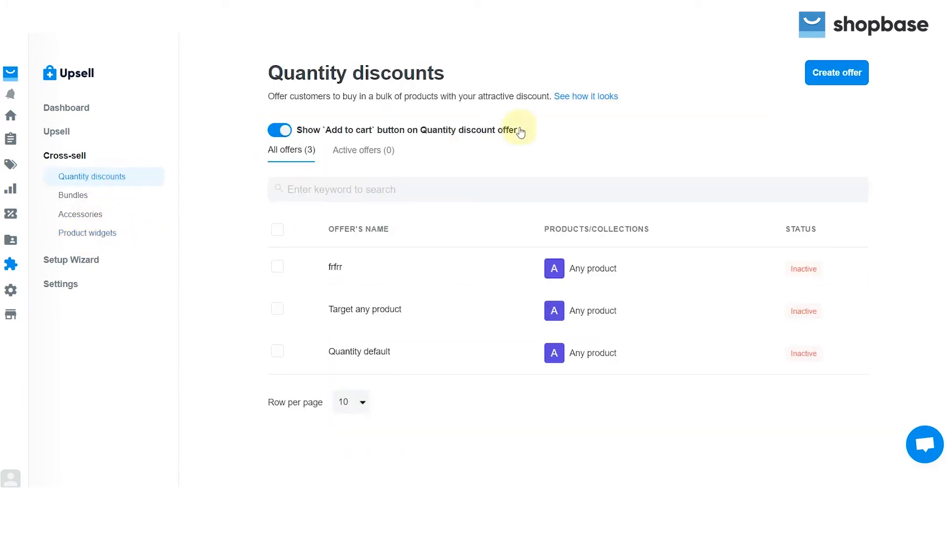
{"action": "left_click", "coordinate": [585, 96]}
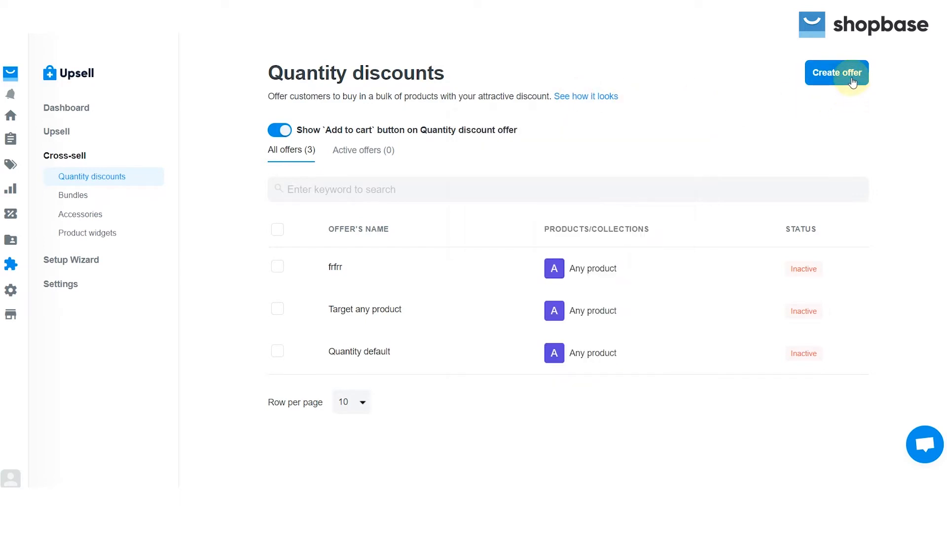
- Create a quantity discount offer with message 'Best deals today! Get more to get a lower price'
{"action": "left_click", "coordinate": [836, 72]}
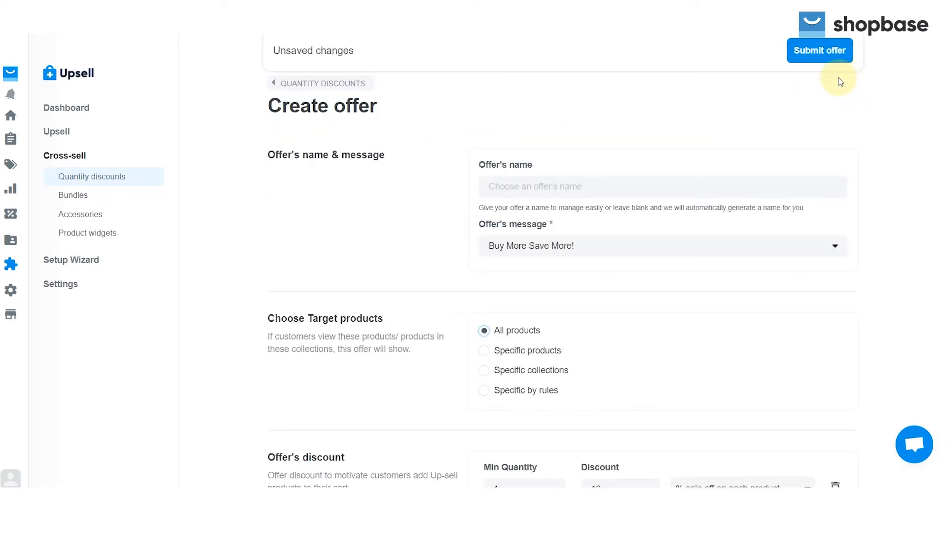
{"action": "mouse_move", "coordinate": [680, 104]}
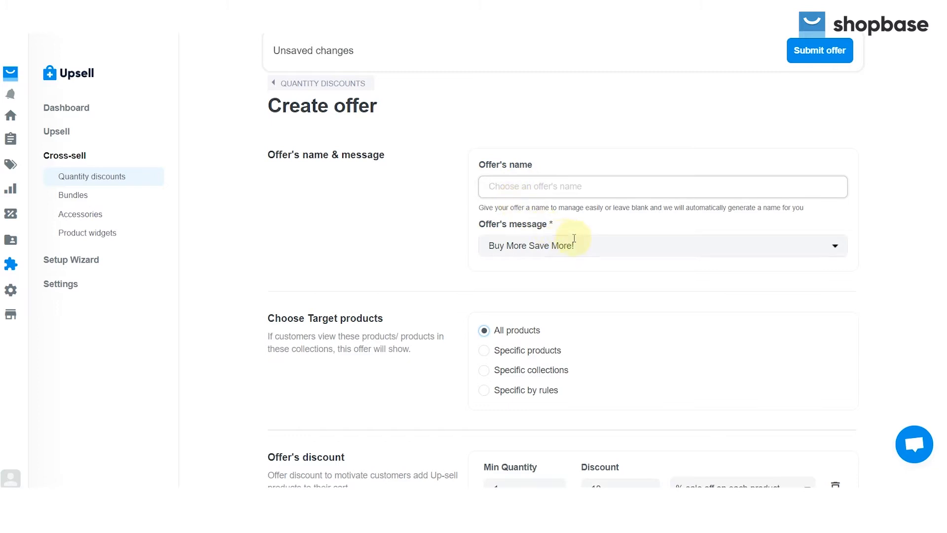
{"action": "left_click", "coordinate": [662, 245]}
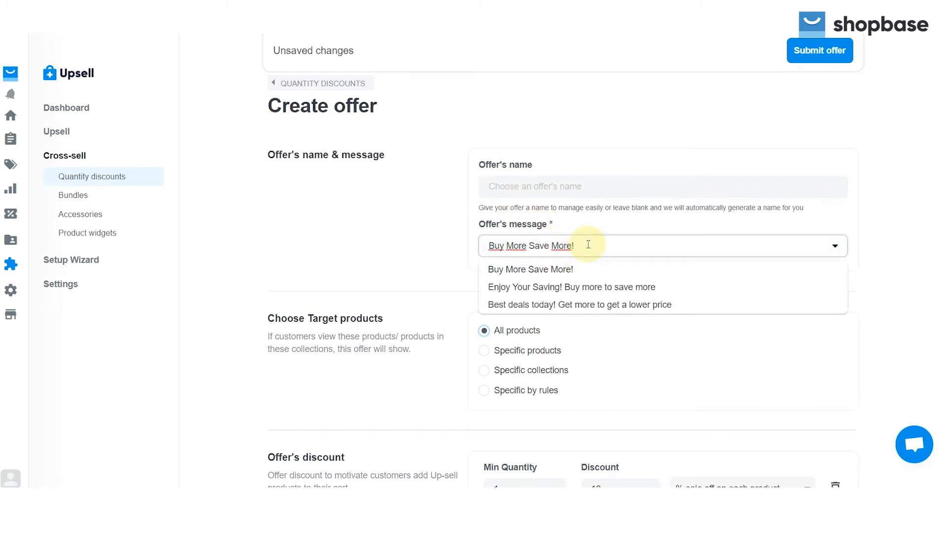
{"action": "mouse_move", "coordinate": [574, 279]}
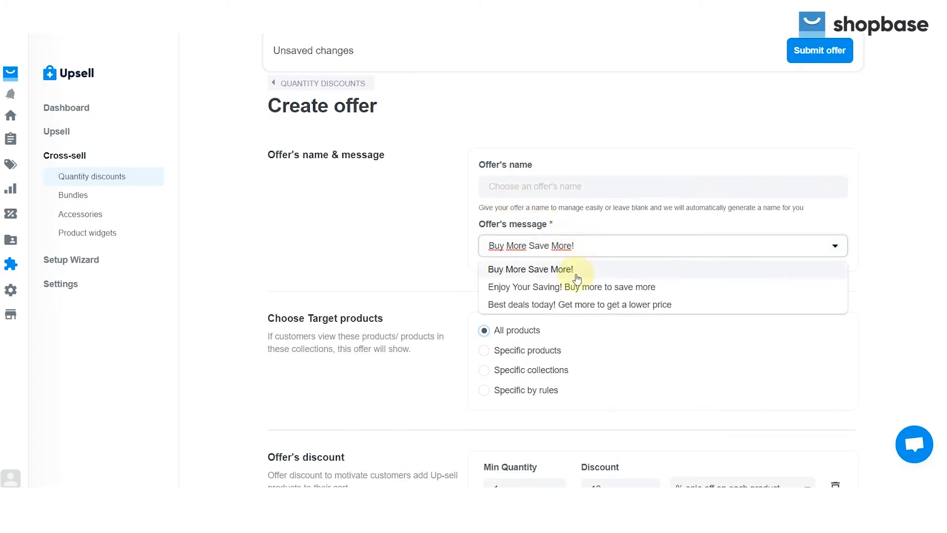
{"action": "mouse_move", "coordinate": [553, 308]}
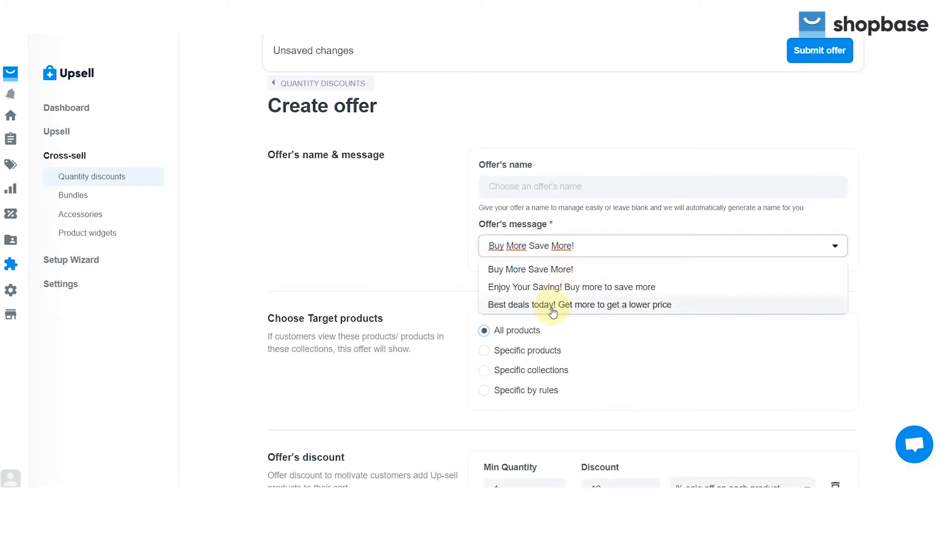
{"action": "left_click", "coordinate": [579, 305]}
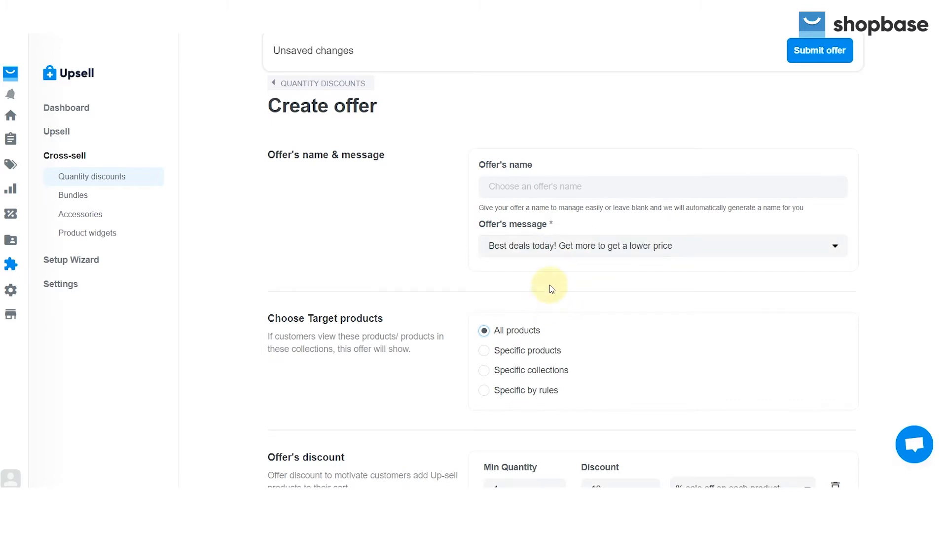
- Target the offer at products matched 'Specific by rules' with a Product Title condition
{"action": "scroll", "scroll_direction": "down", "scroll_amount": 3}
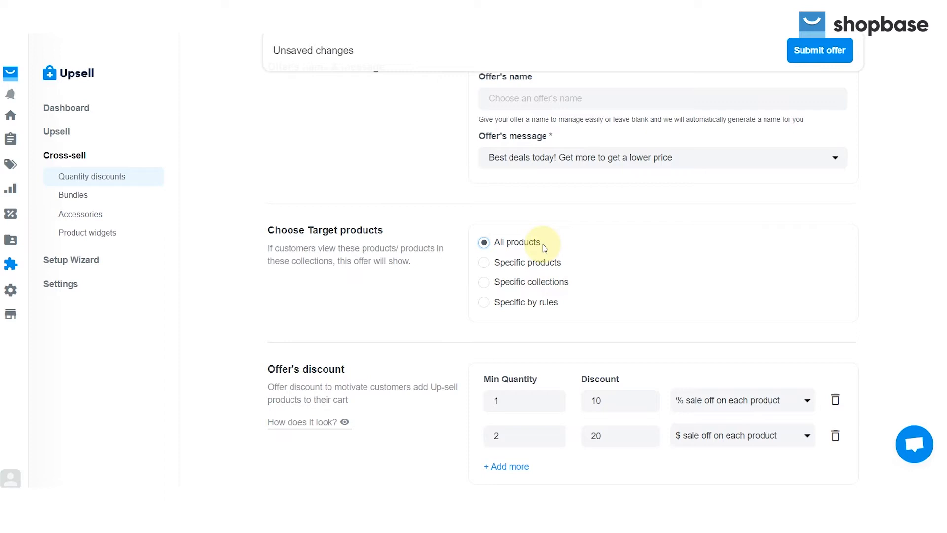
{"action": "mouse_move", "coordinate": [527, 249]}
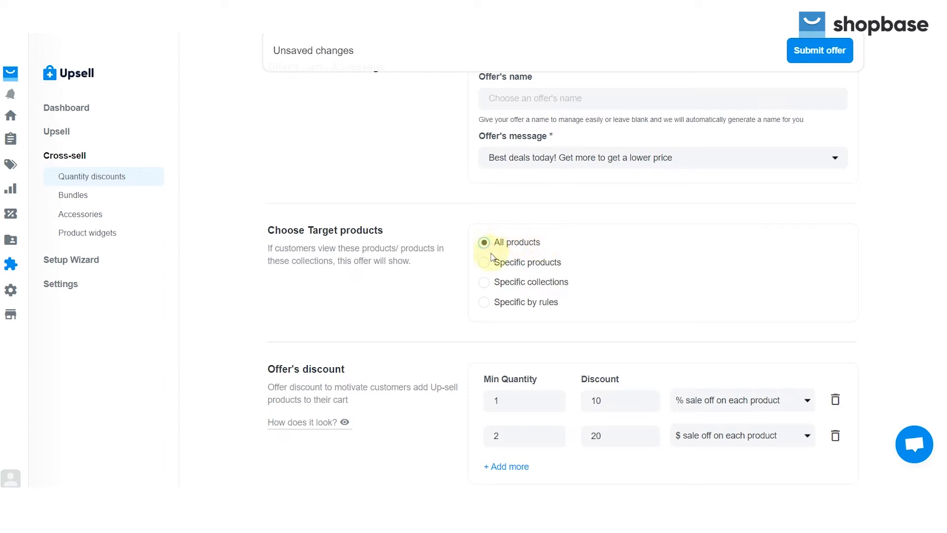
{"action": "left_click", "coordinate": [484, 262]}
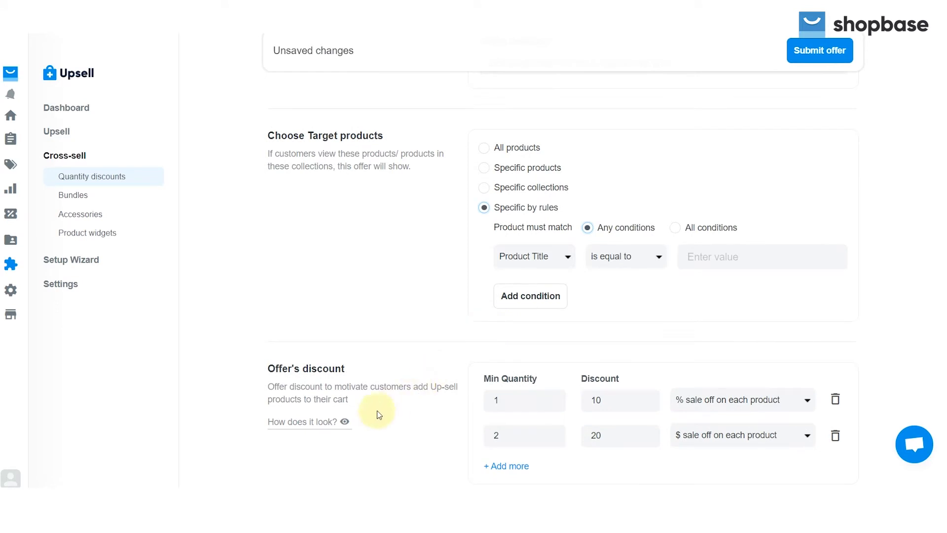
{"action": "left_click", "coordinate": [345, 421]}
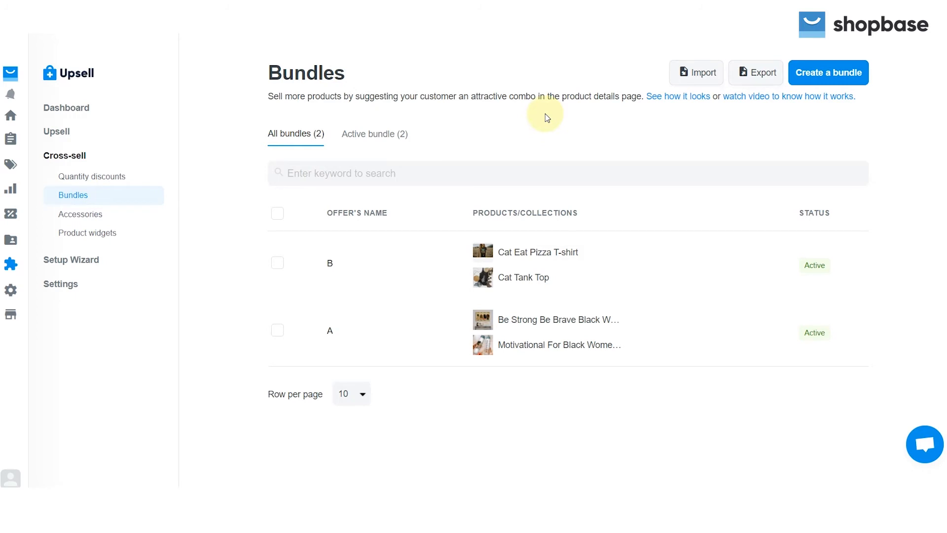
{"action": "mouse_move", "coordinate": [585, 111]}
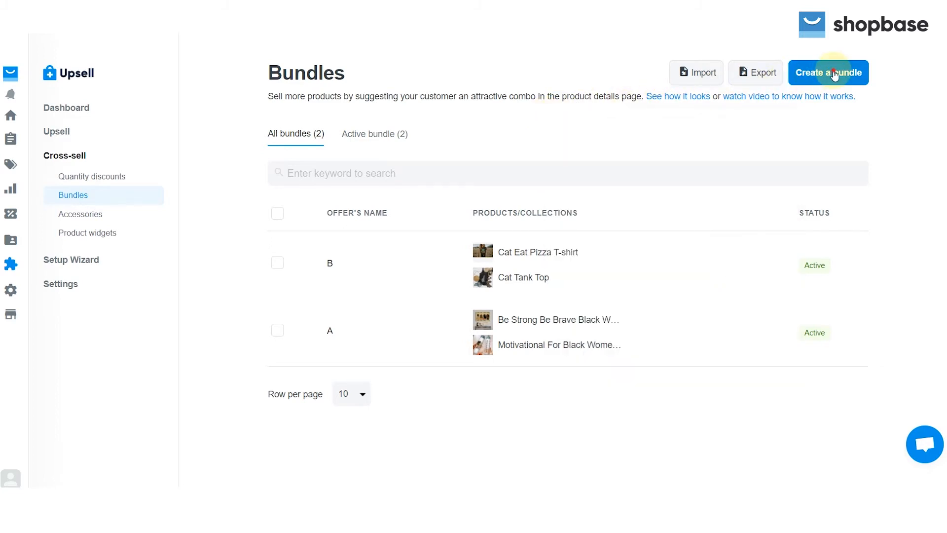
- Create a new bundle offer with the message 'Special deal of the day'
{"action": "left_click", "coordinate": [829, 72]}
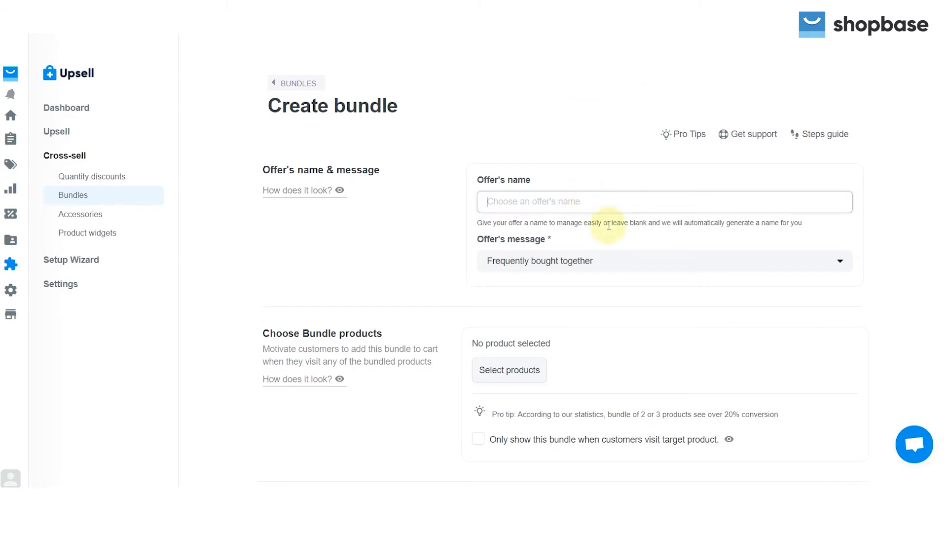
{"action": "left_click", "coordinate": [663, 261]}
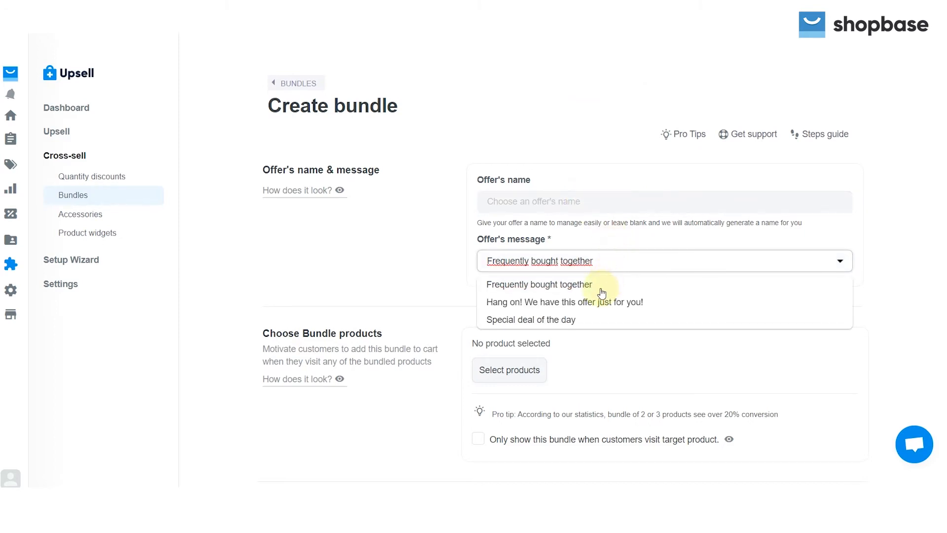
{"action": "left_click", "coordinate": [531, 320]}
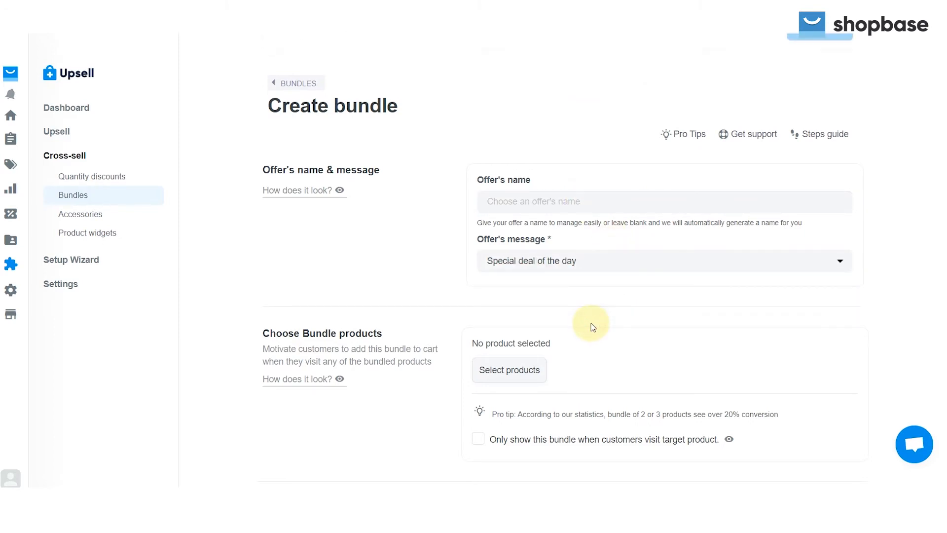
{"action": "scroll", "scroll_direction": "down", "scroll_amount": 3}
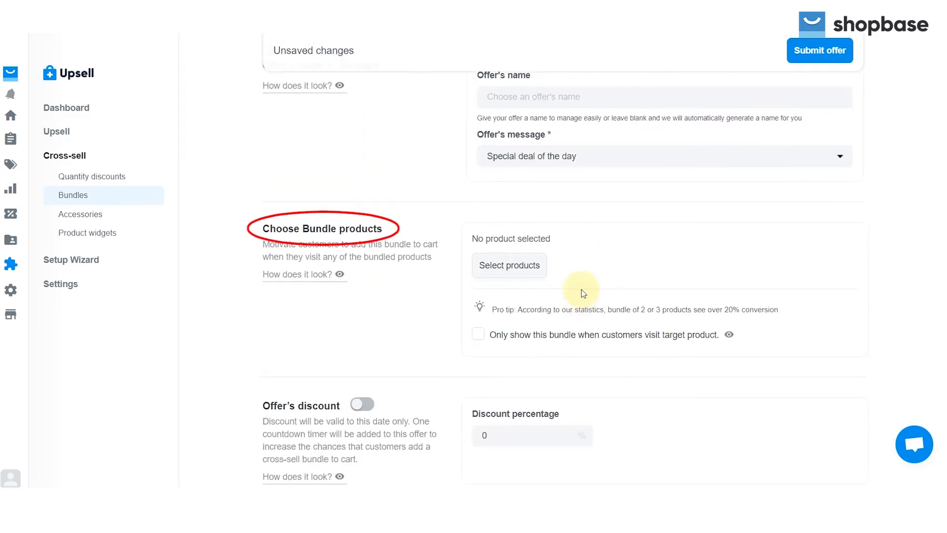
{"action": "mouse_move", "coordinate": [536, 269]}
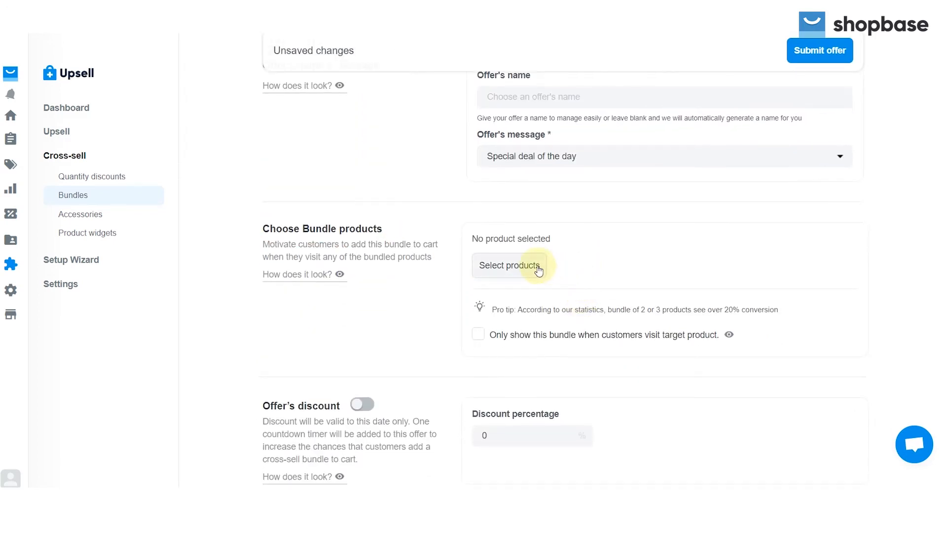
{"action": "left_click", "coordinate": [509, 266]}
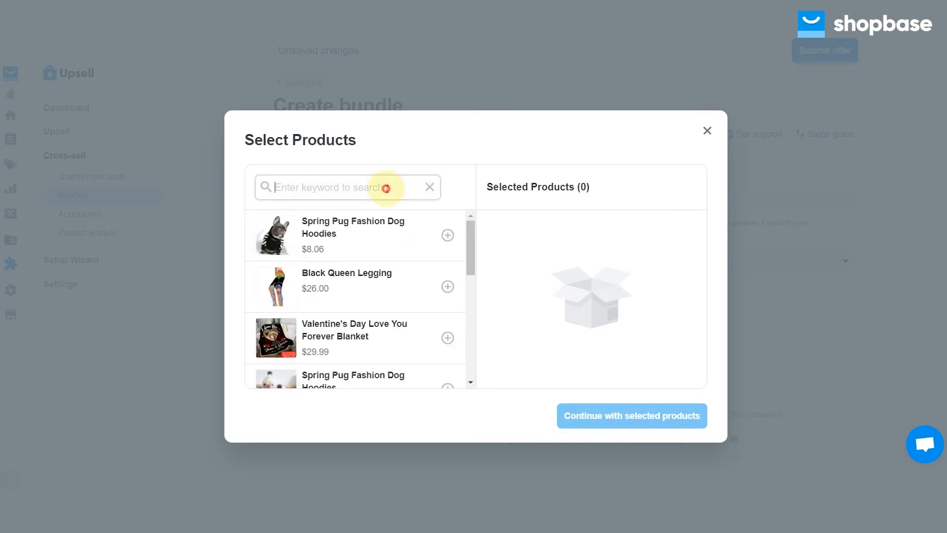
{"action": "mouse_move", "coordinate": [425, 293]}
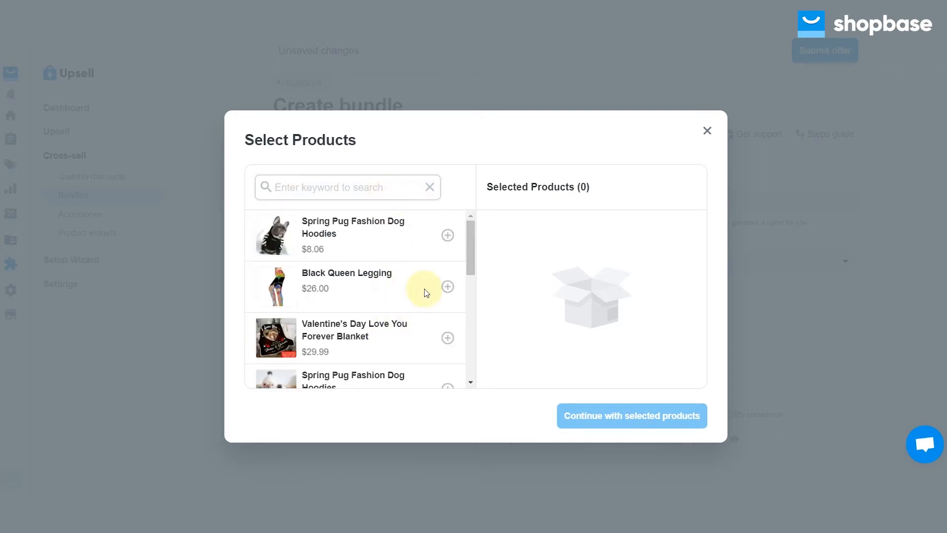
{"action": "left_click", "coordinate": [707, 130]}
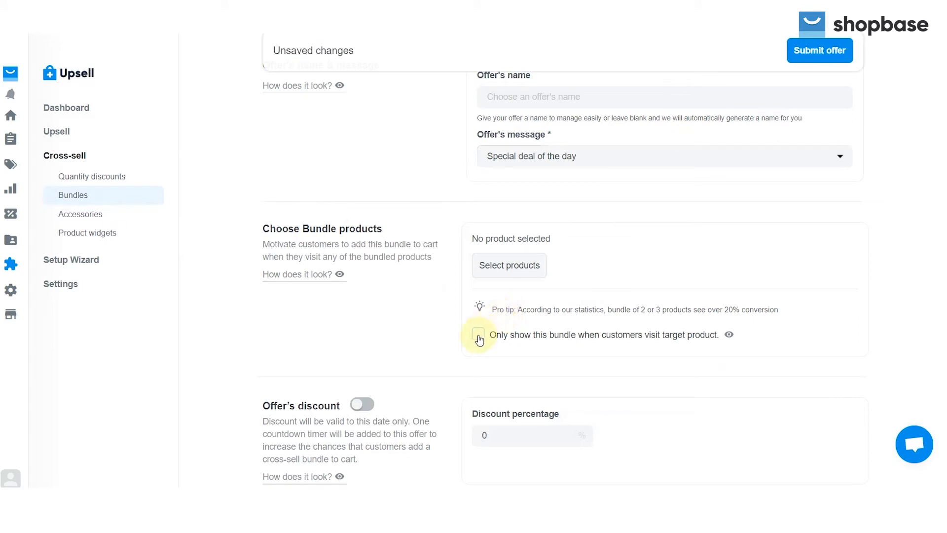
{"action": "left_click", "coordinate": [478, 335]}
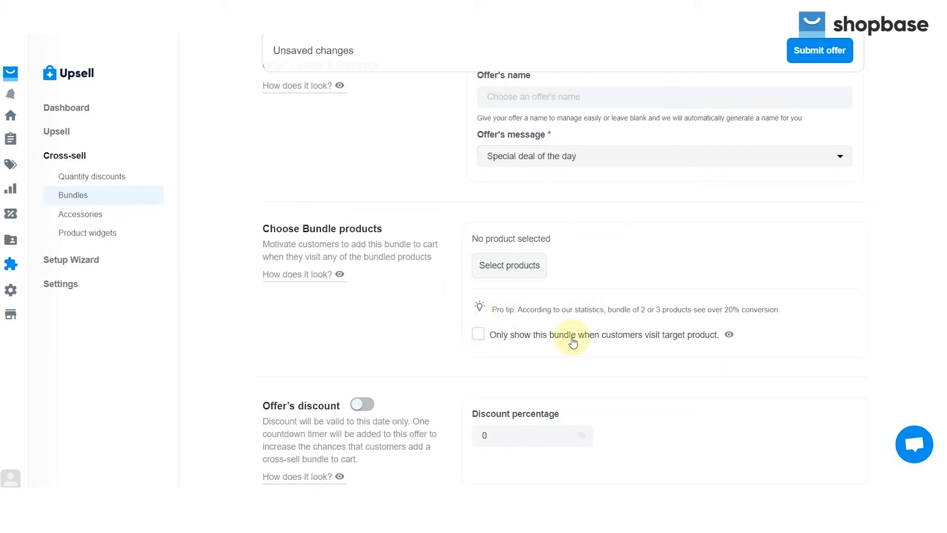
{"action": "mouse_move", "coordinate": [730, 337]}
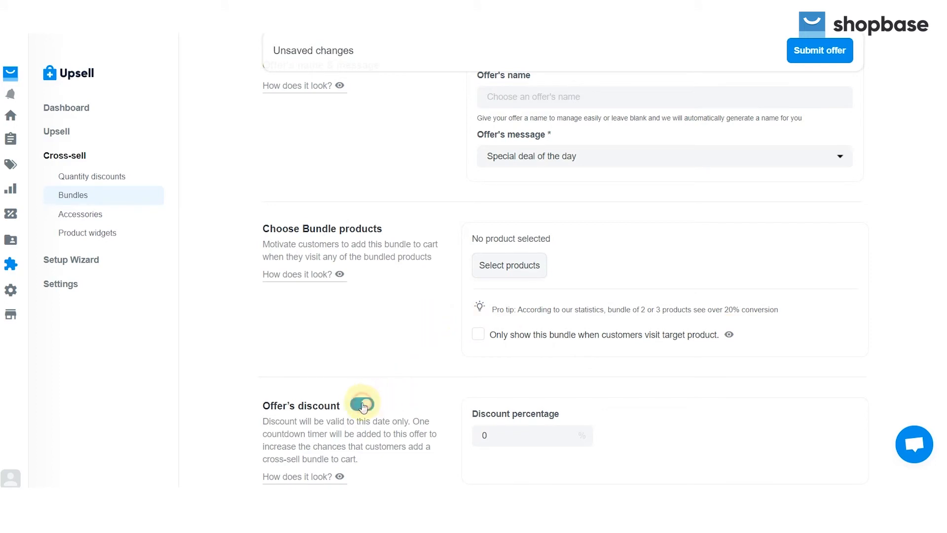
- Enable the bundle's discount at 5% and submit the offer
{"action": "left_click", "coordinate": [362, 405]}
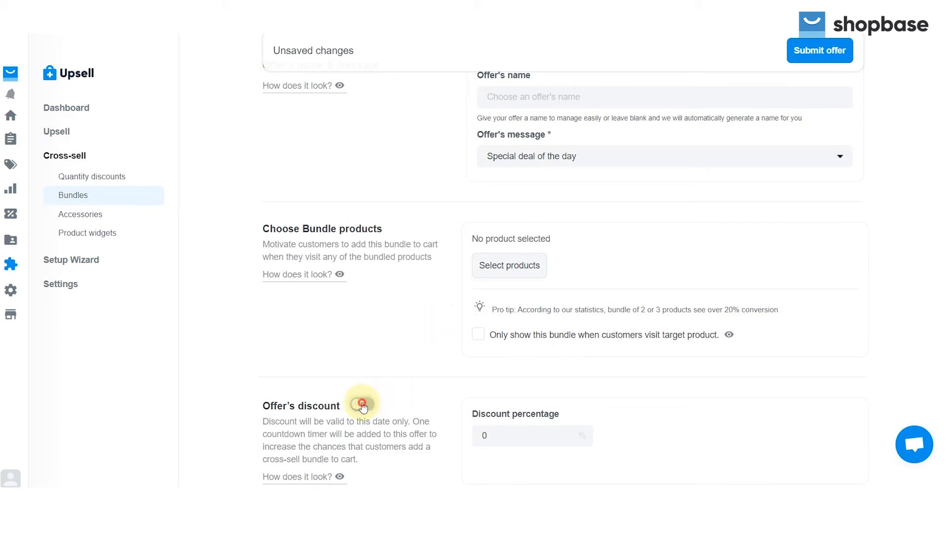
{"action": "left_click", "coordinate": [361, 405]}
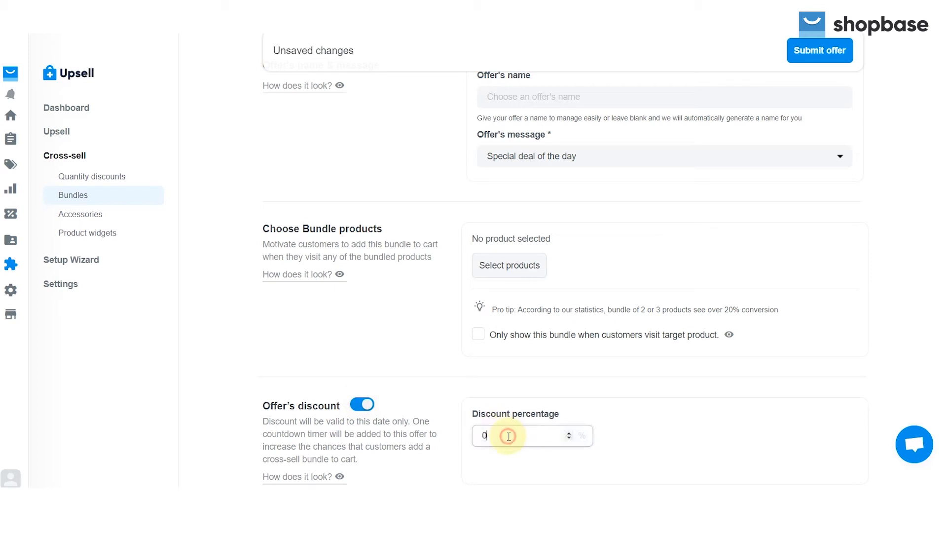
{"action": "type", "text": "5"}
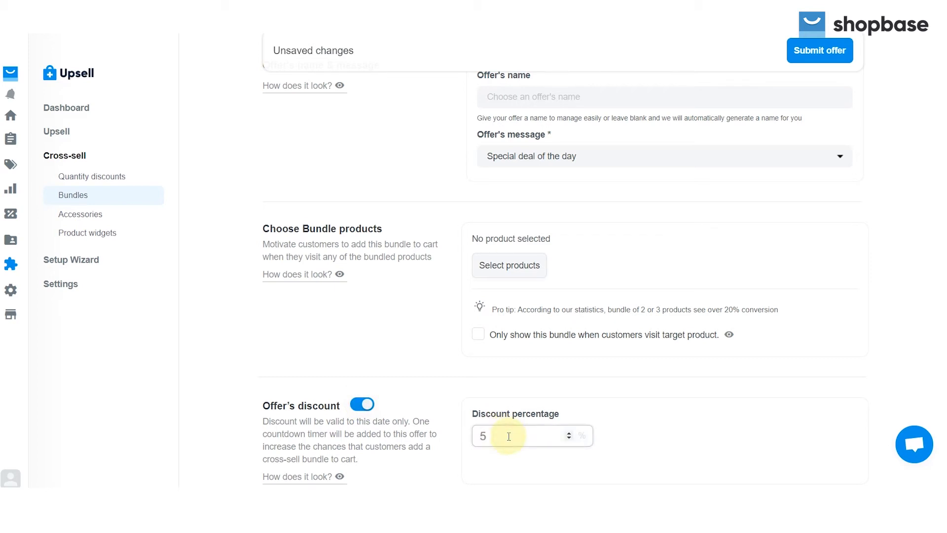
{"action": "mouse_move", "coordinate": [646, 339]}
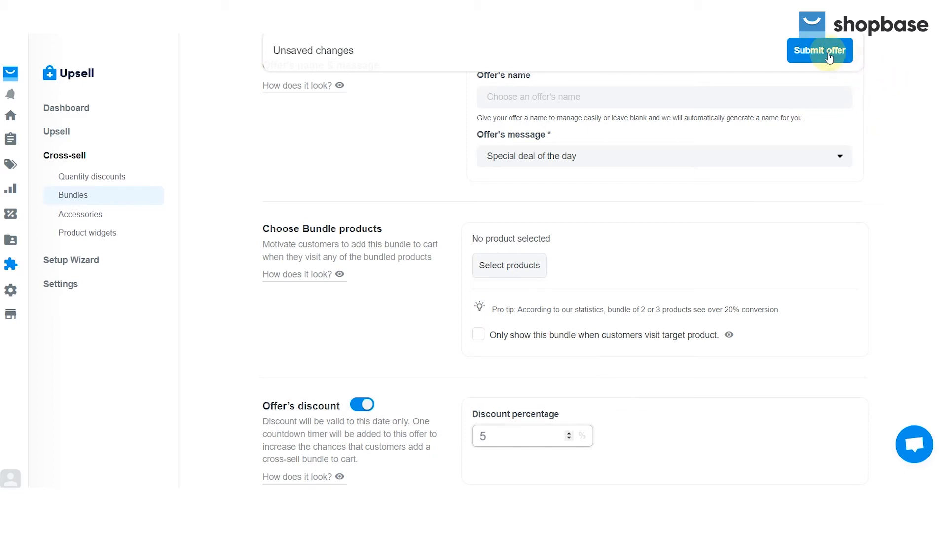
{"action": "left_click", "coordinate": [80, 214]}
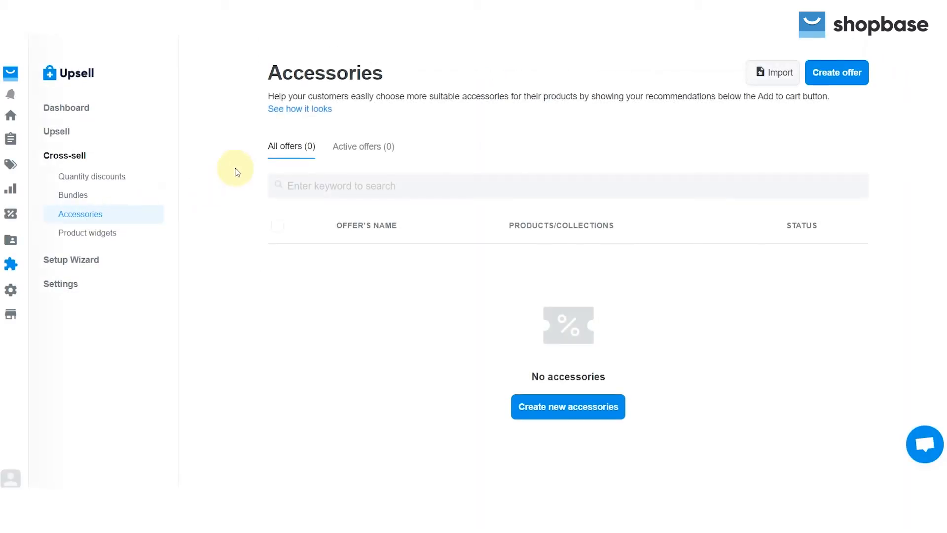
- Create a new accessories offer, defaulting to the 'Suggested Accessories' message
{"action": "left_click", "coordinate": [300, 109]}
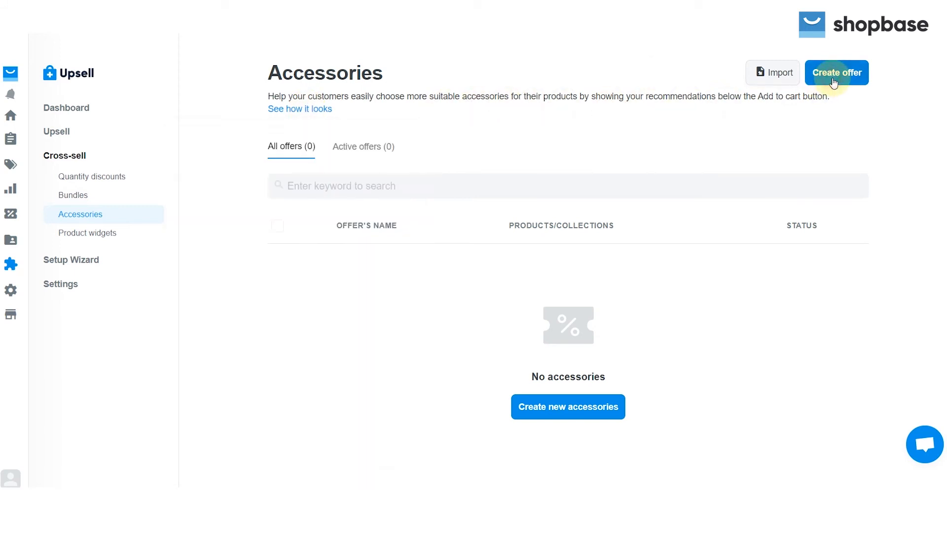
{"action": "left_click", "coordinate": [835, 72]}
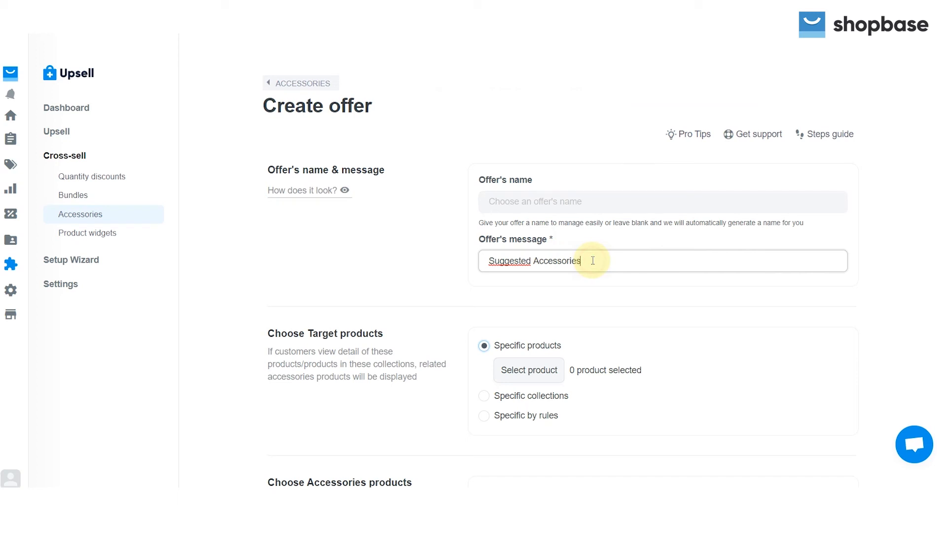
- Set the accessories offer's target products to 'Specific by rules' with a Product Title condition
{"action": "scroll", "scroll_direction": "down", "scroll_amount": 3}
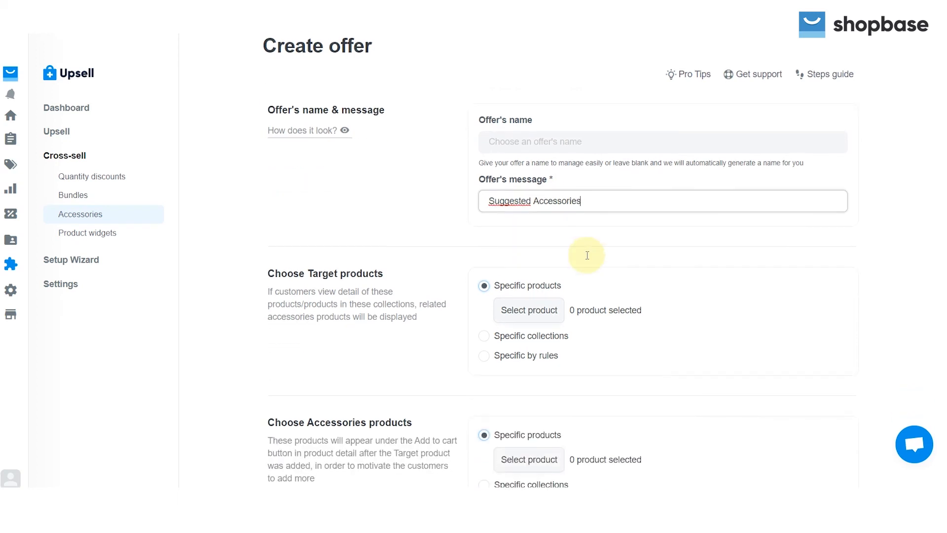
{"action": "scroll", "scroll_direction": "down", "scroll_amount": 3}
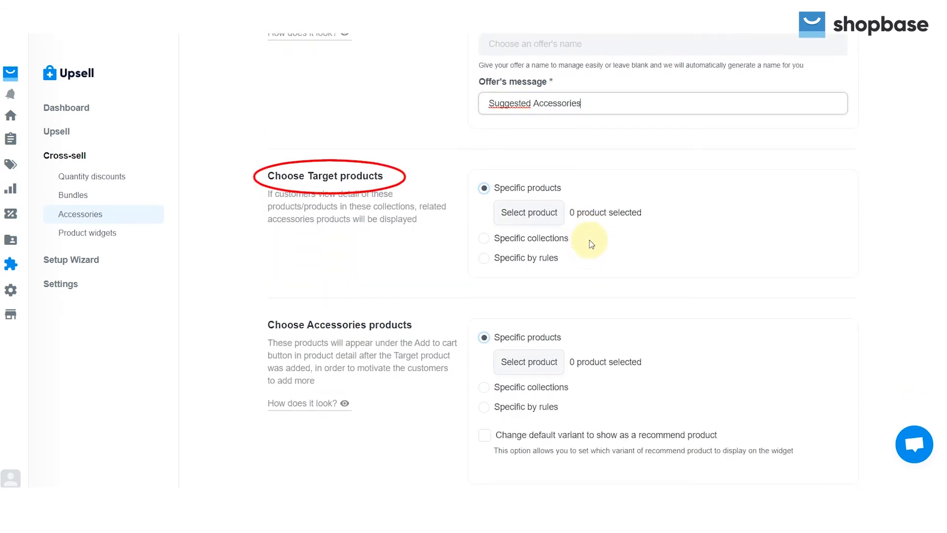
{"action": "mouse_move", "coordinate": [585, 204]}
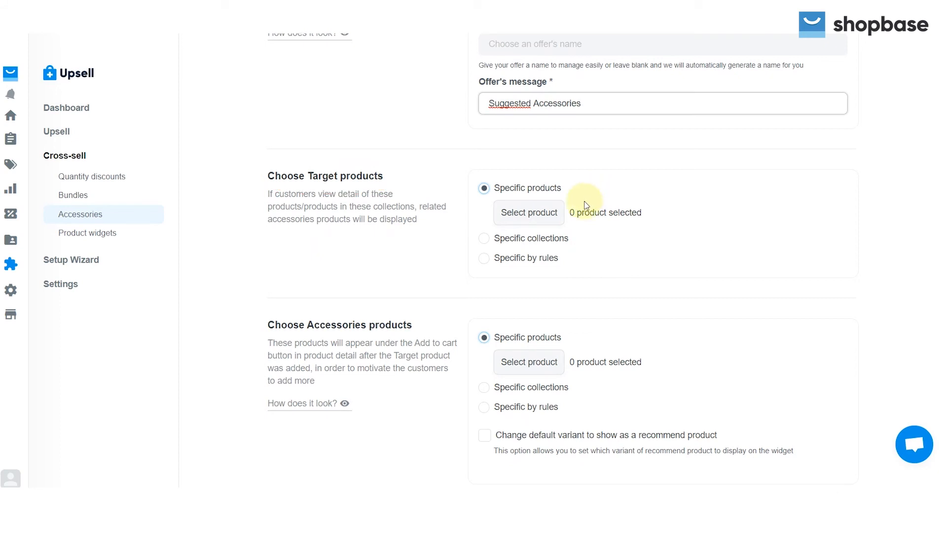
{"action": "left_click", "coordinate": [484, 237]}
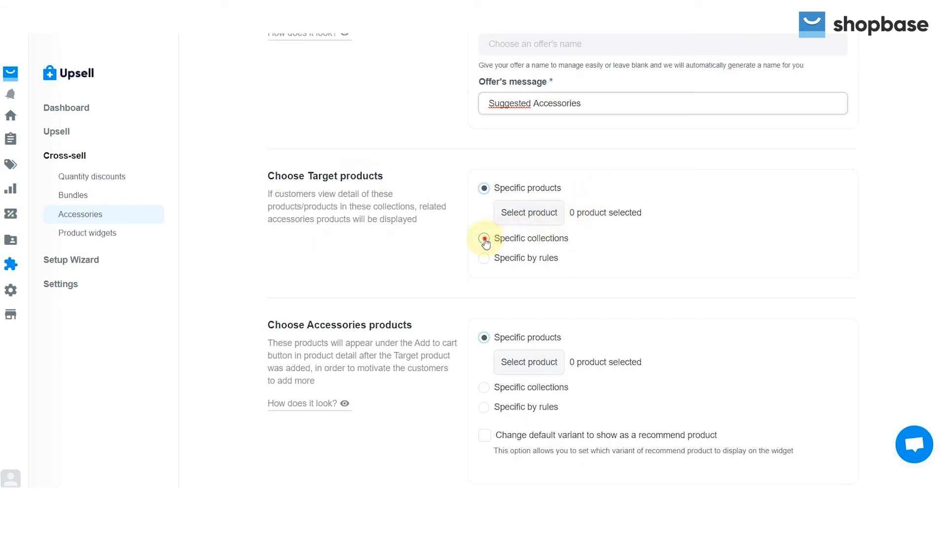
{"action": "left_click", "coordinate": [483, 238]}
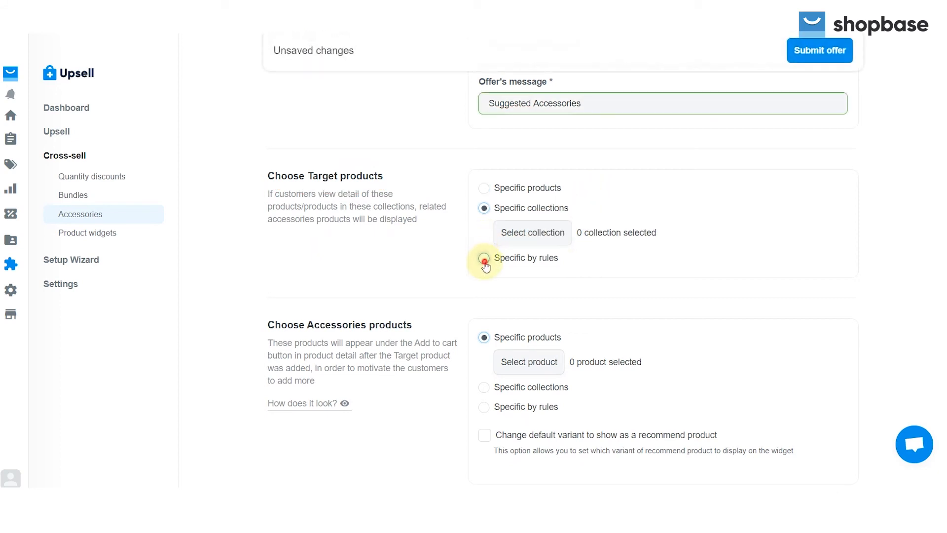
{"action": "left_click", "coordinate": [483, 257]}
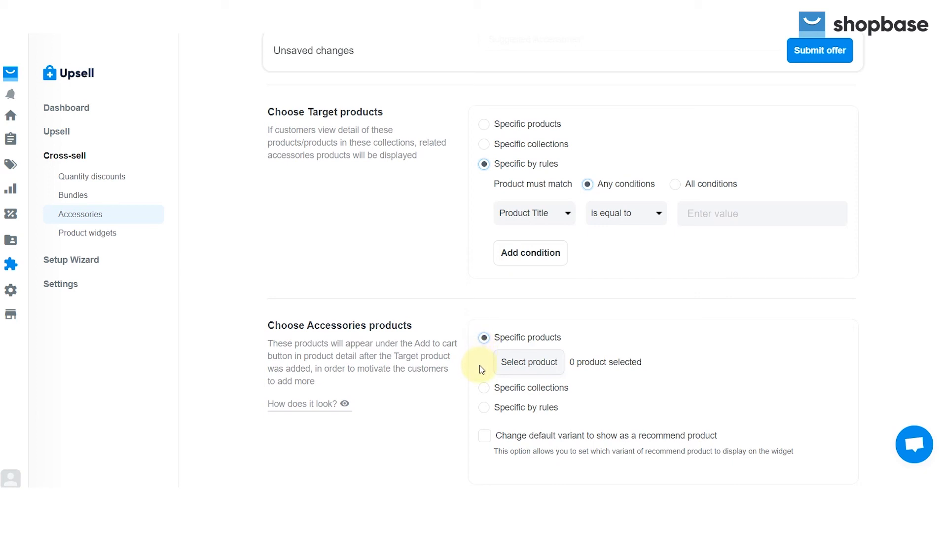
{"action": "mouse_move", "coordinate": [484, 380]}
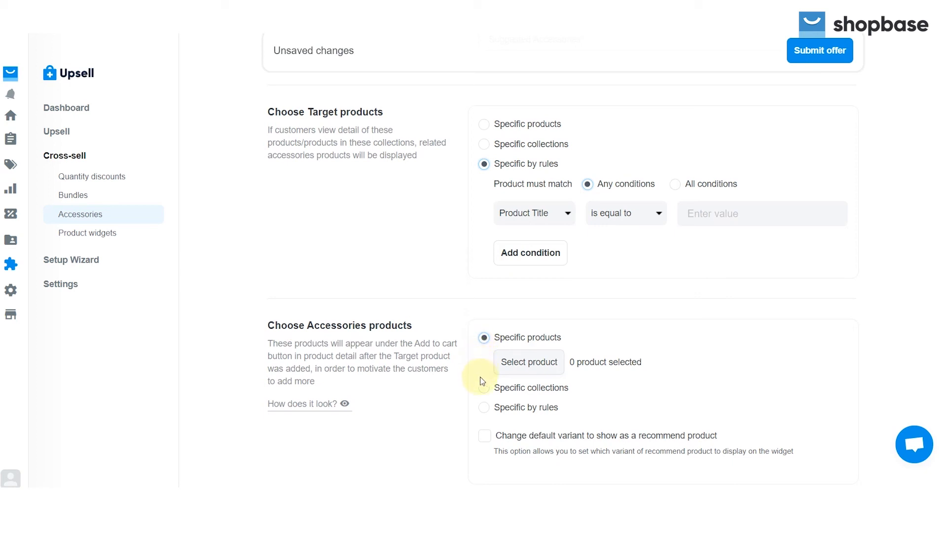
{"action": "mouse_move", "coordinate": [484, 407]}
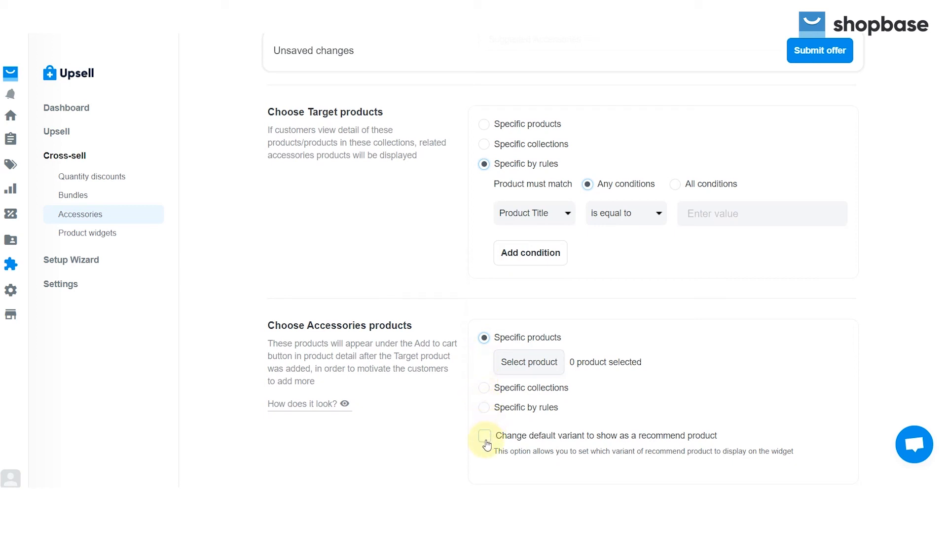
- Enable 'Change default variant to show as a recommend product', revealing Variant Option and Value conditions
{"action": "left_click", "coordinate": [483, 435]}
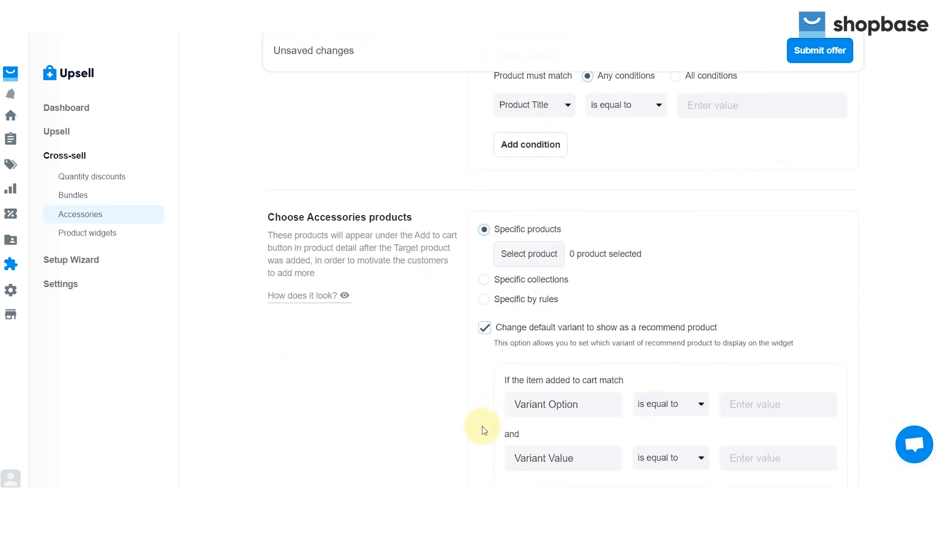
{"action": "scroll", "scroll_direction": "down", "scroll_amount": 3}
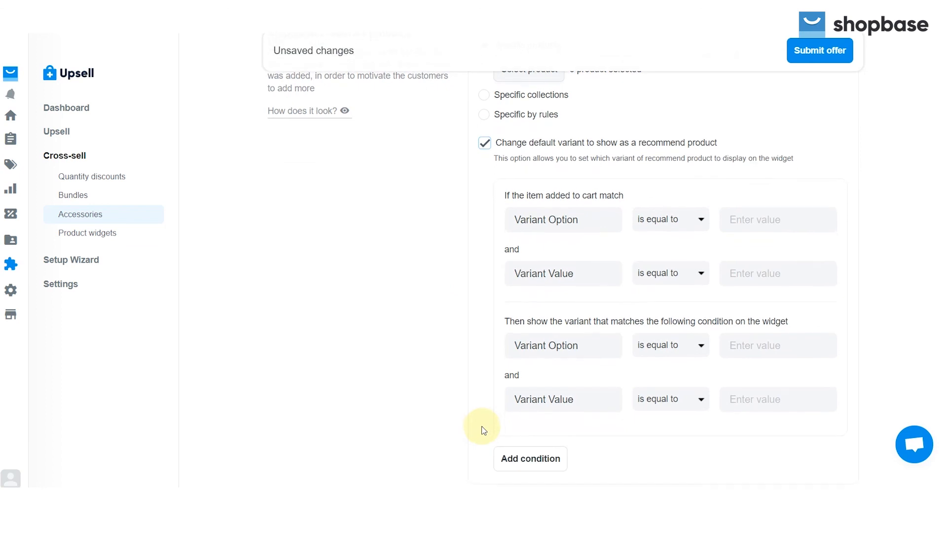